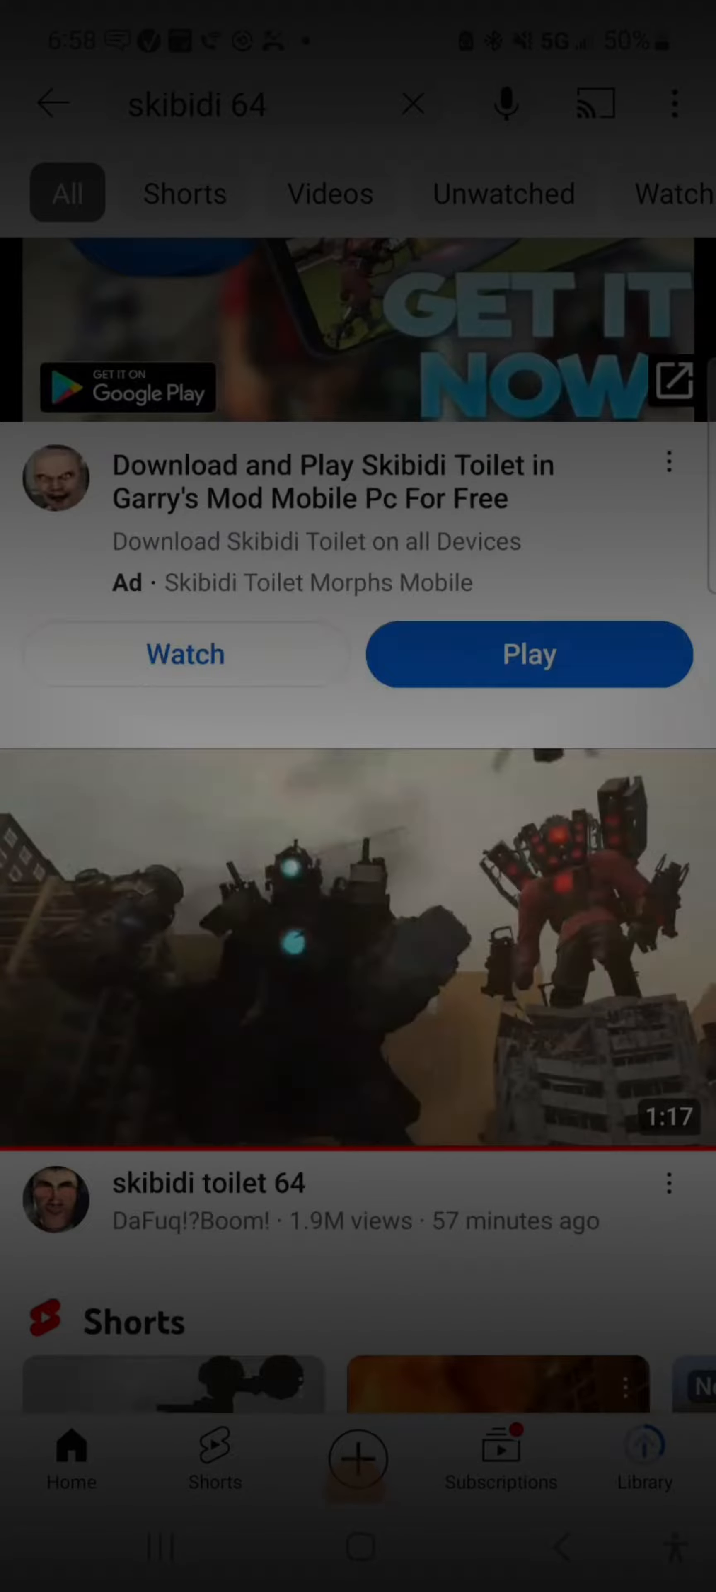
- Open the 'skibidi toilet 64' video from the search results so its pre-roll ad begins
click(357, 950)
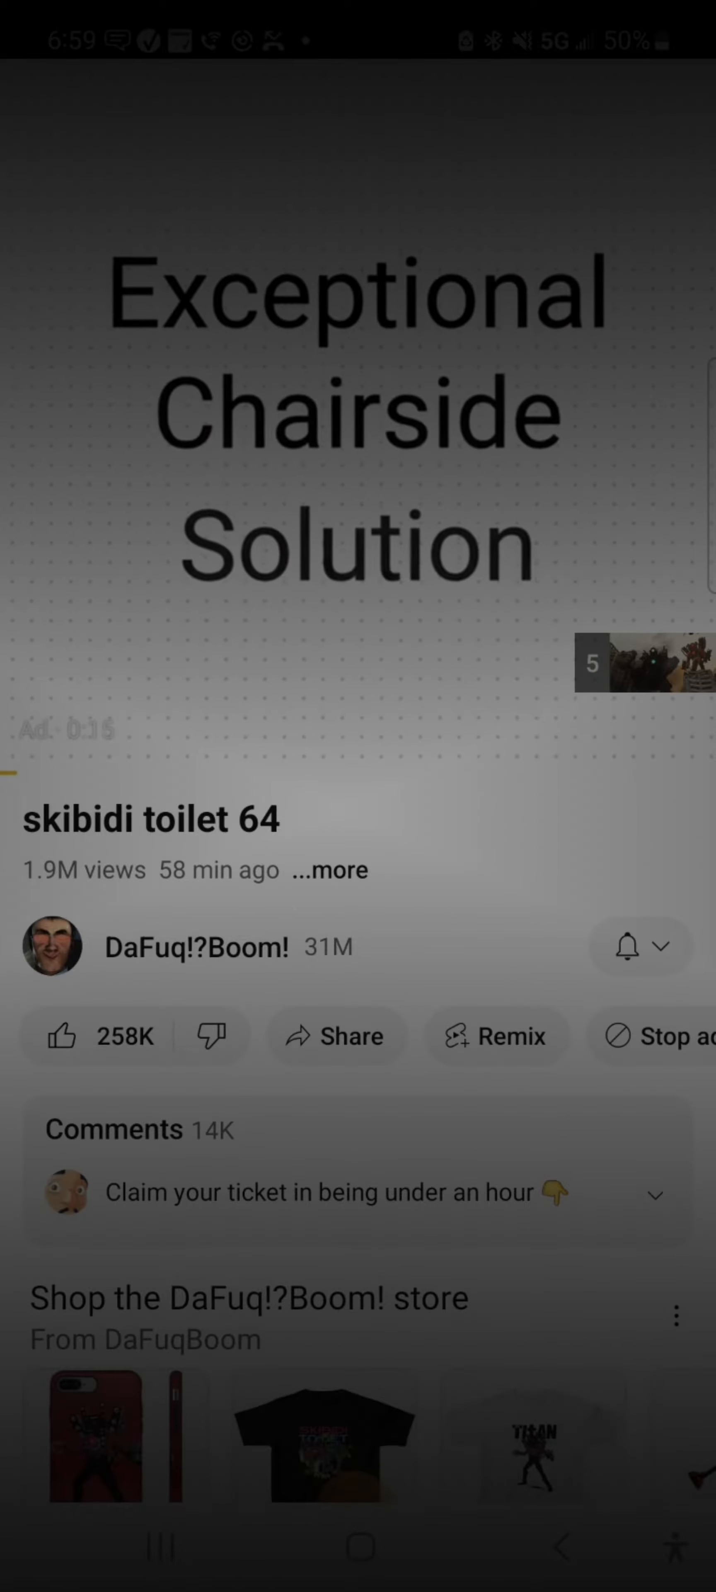
scroll(up, 3)
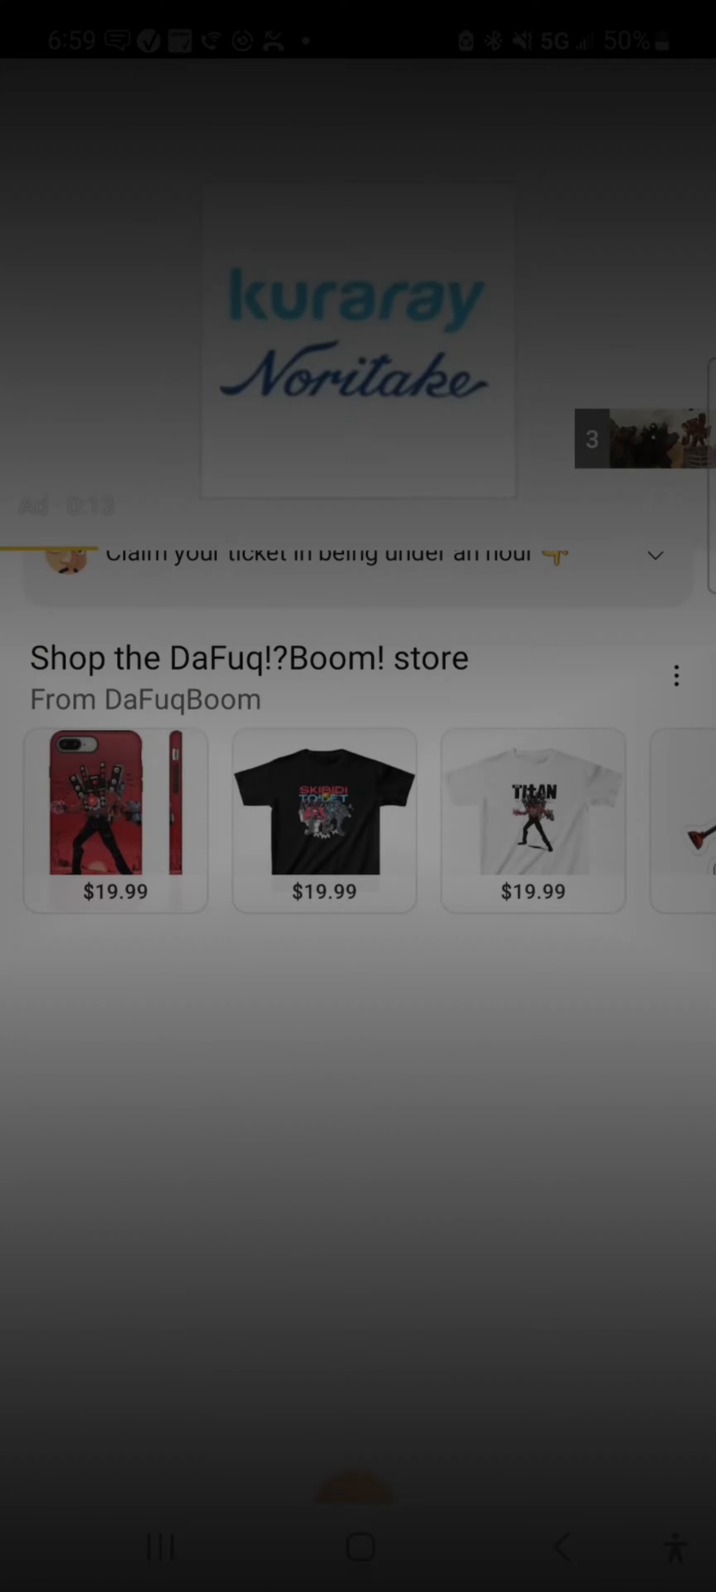
scroll(up, 3)
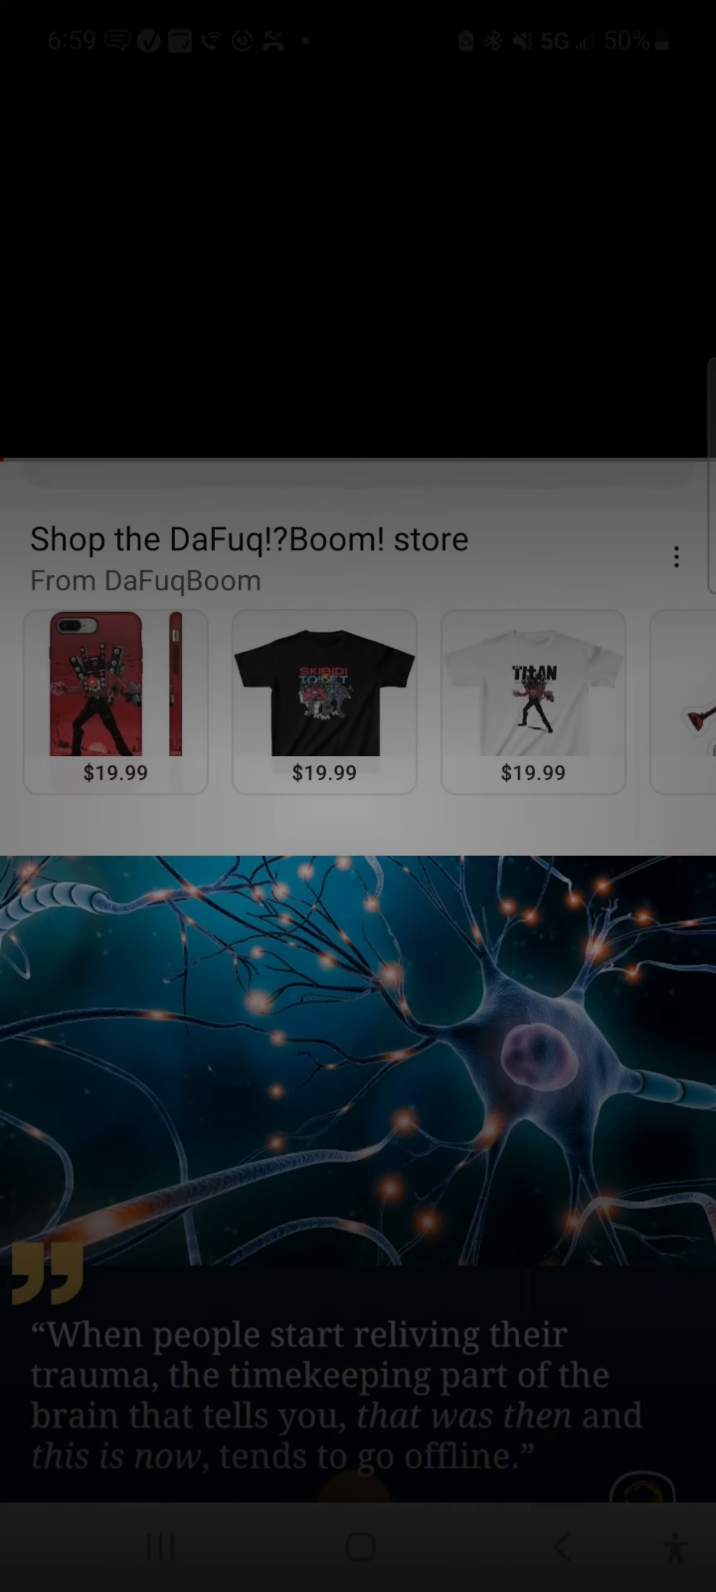
scroll(down, 3)
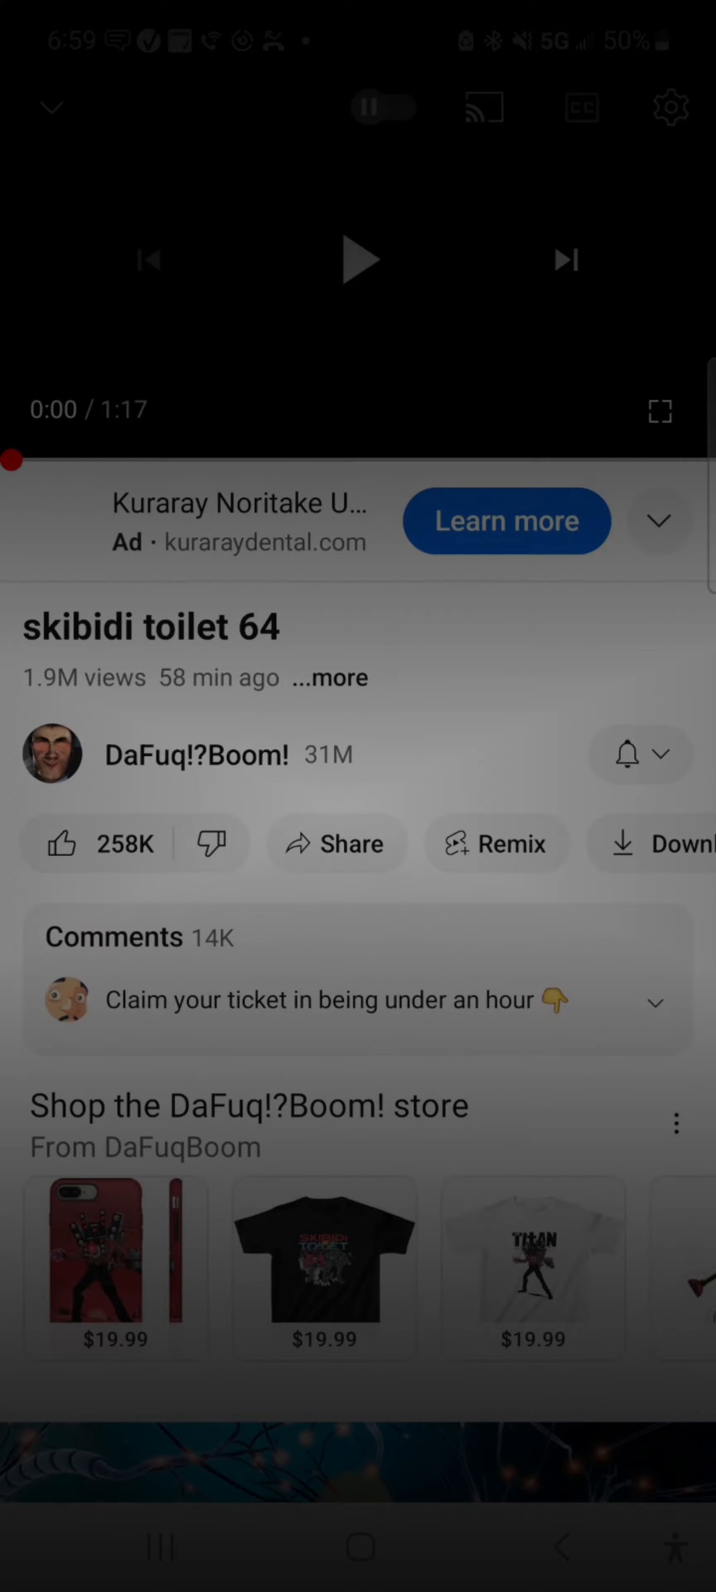